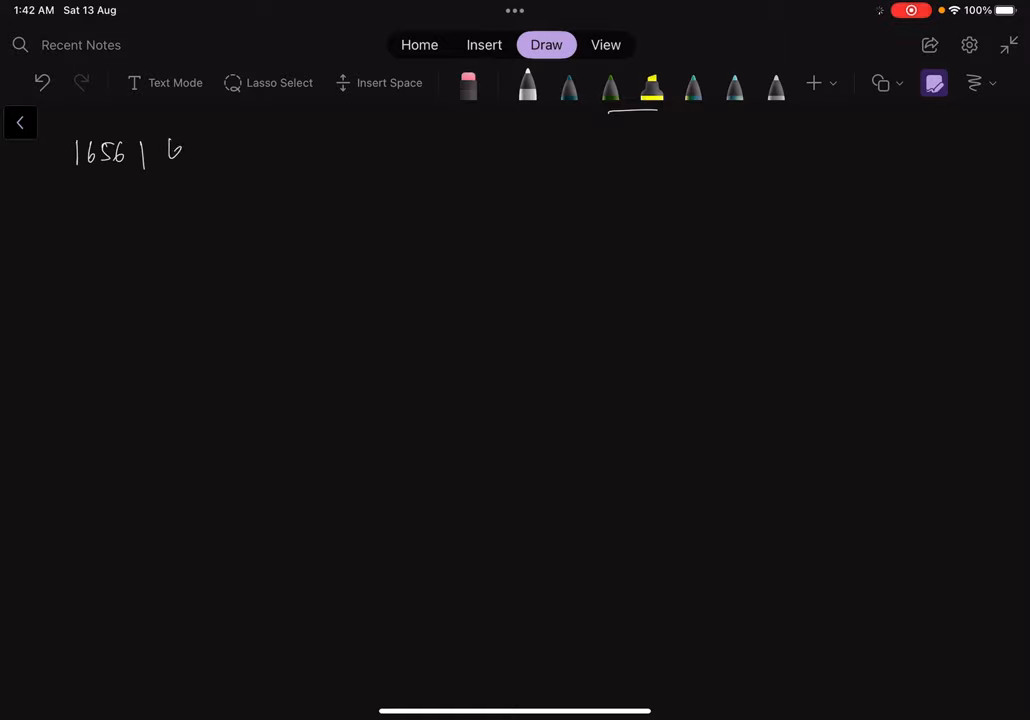
Step: Handwrite the heading '1656 | LeetCode' and the title 'Design an Ordered Stream'
left_click_drag(170, 150, 260, 150)
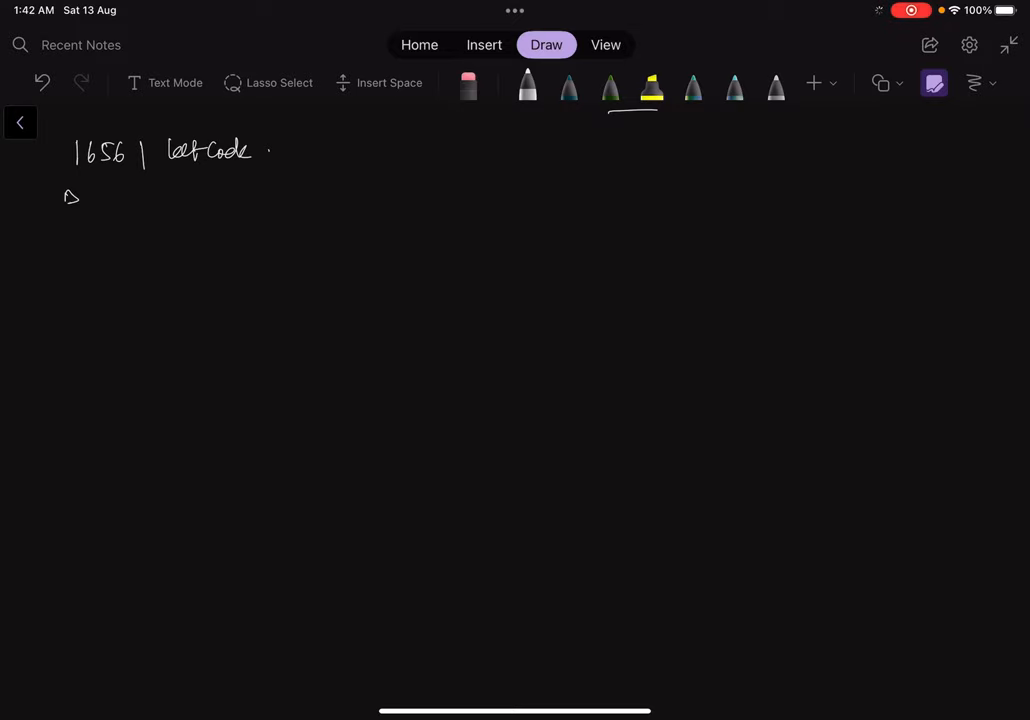
left_click_drag(62, 197, 182, 197)
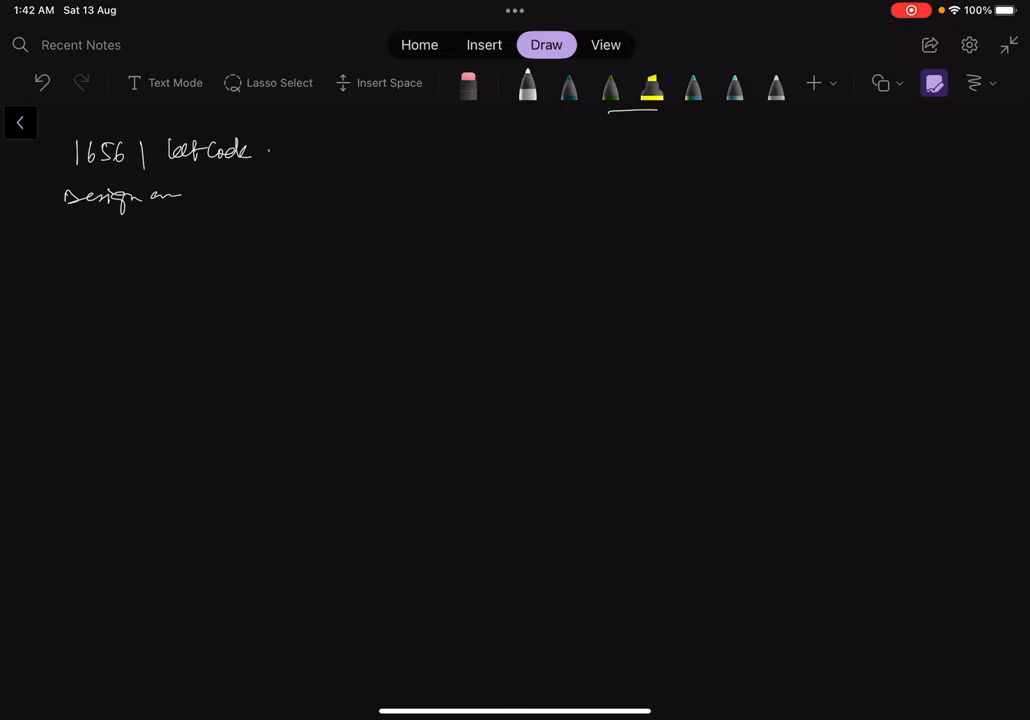
left_click_drag(200, 190, 290, 190)
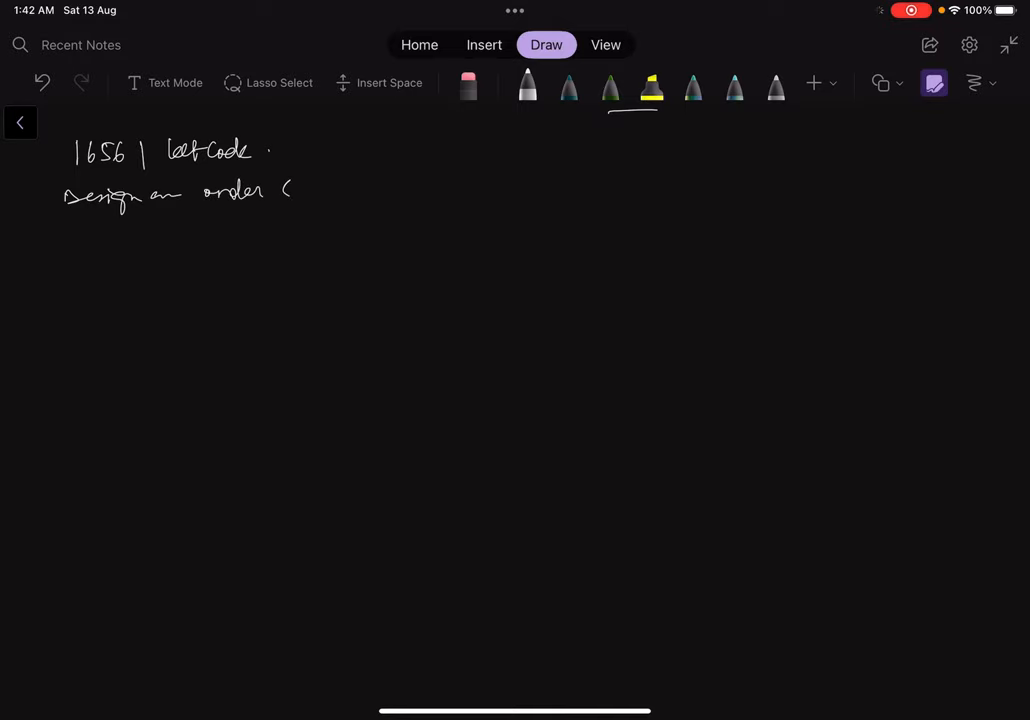
left_click_drag(285, 190, 375, 190)
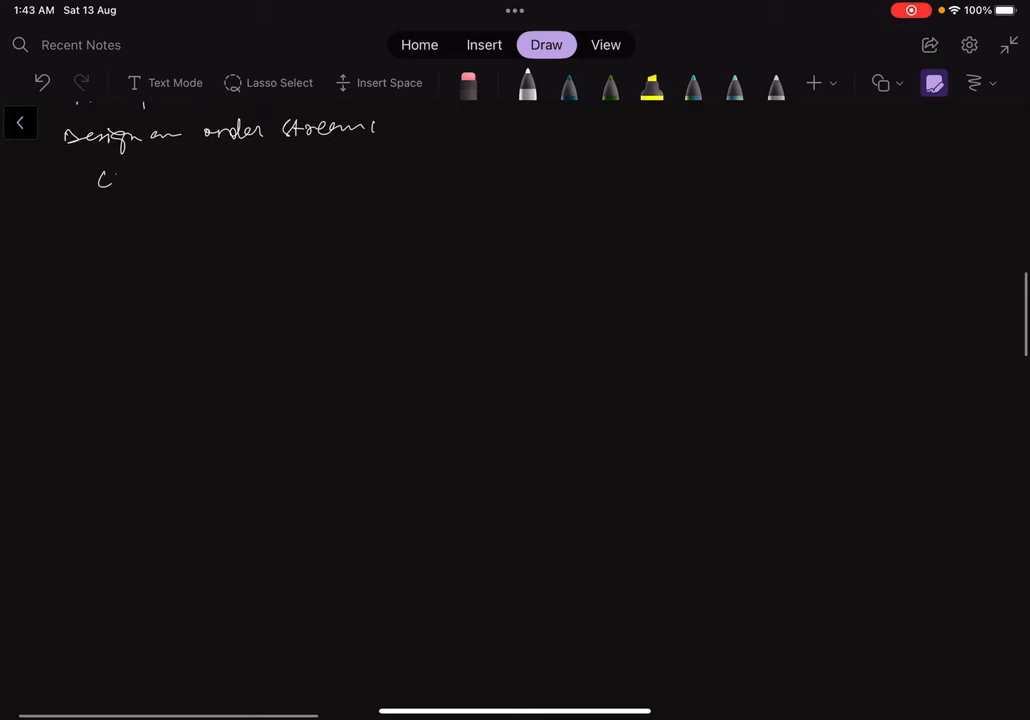
Step: Handwrite the class declaration line 'class OrderedStream {' below the title
left_click_drag(110, 182, 155, 180)
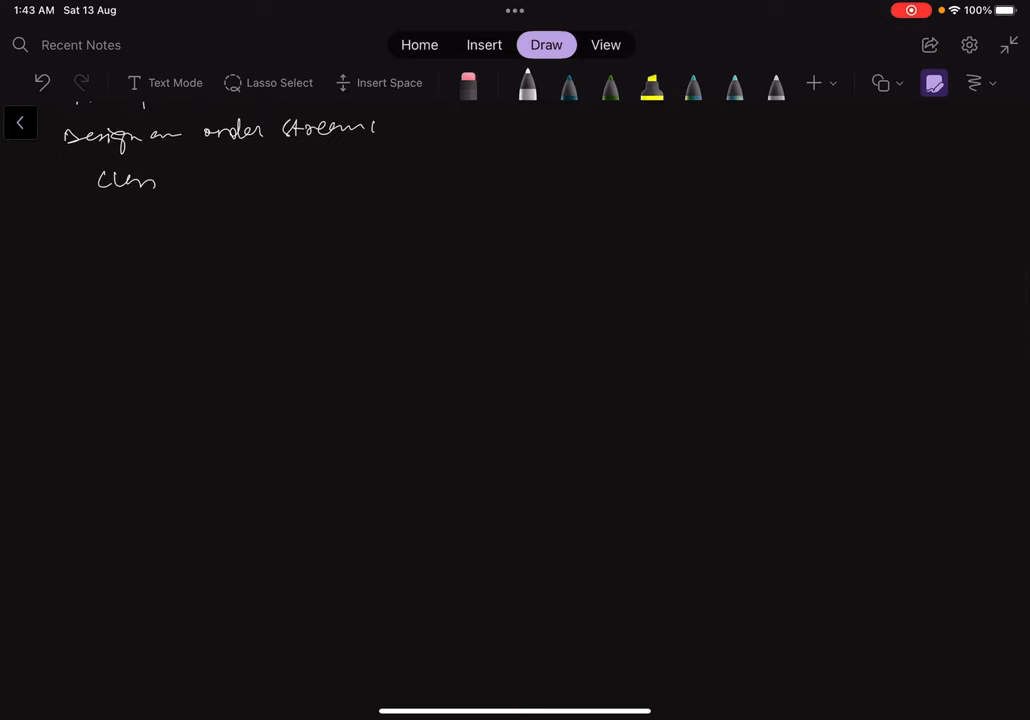
left_click_drag(180, 180, 258, 180)
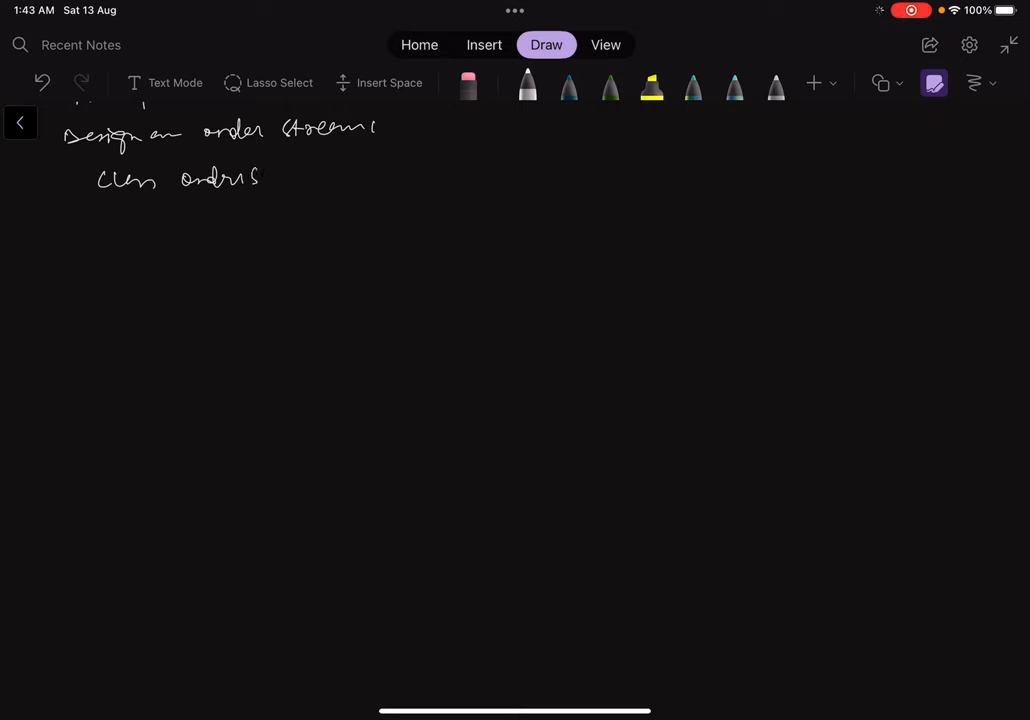
left_click_drag(260, 178, 360, 178)
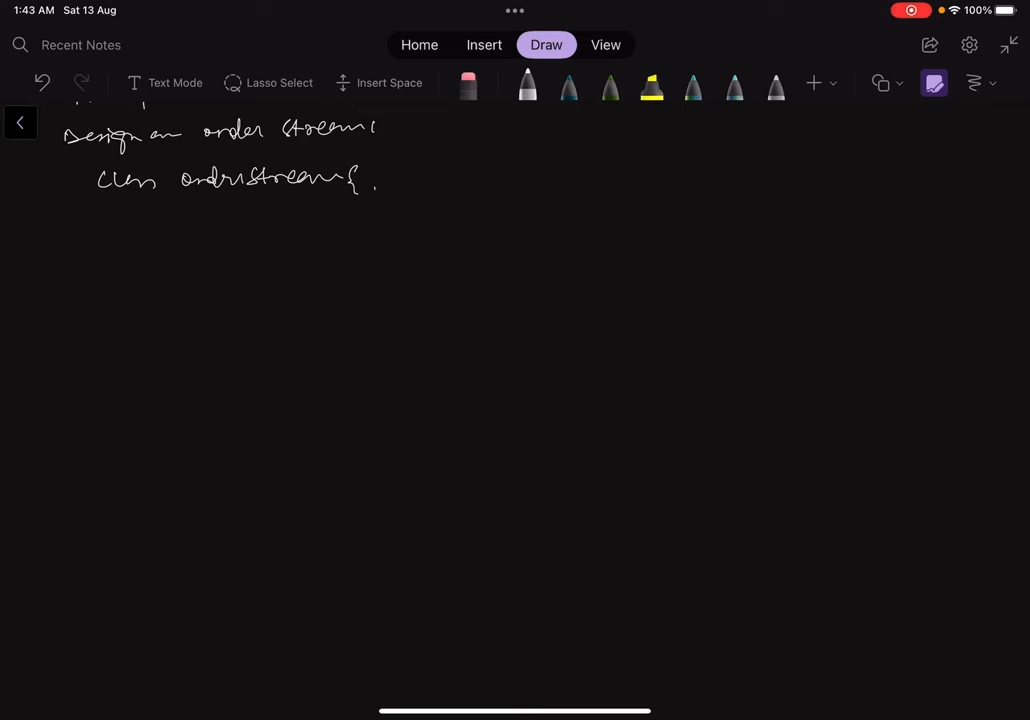
Step: Handwrite the constructor OrderedStream(int n) inside the class
left_click_drag(178, 235, 255, 230)
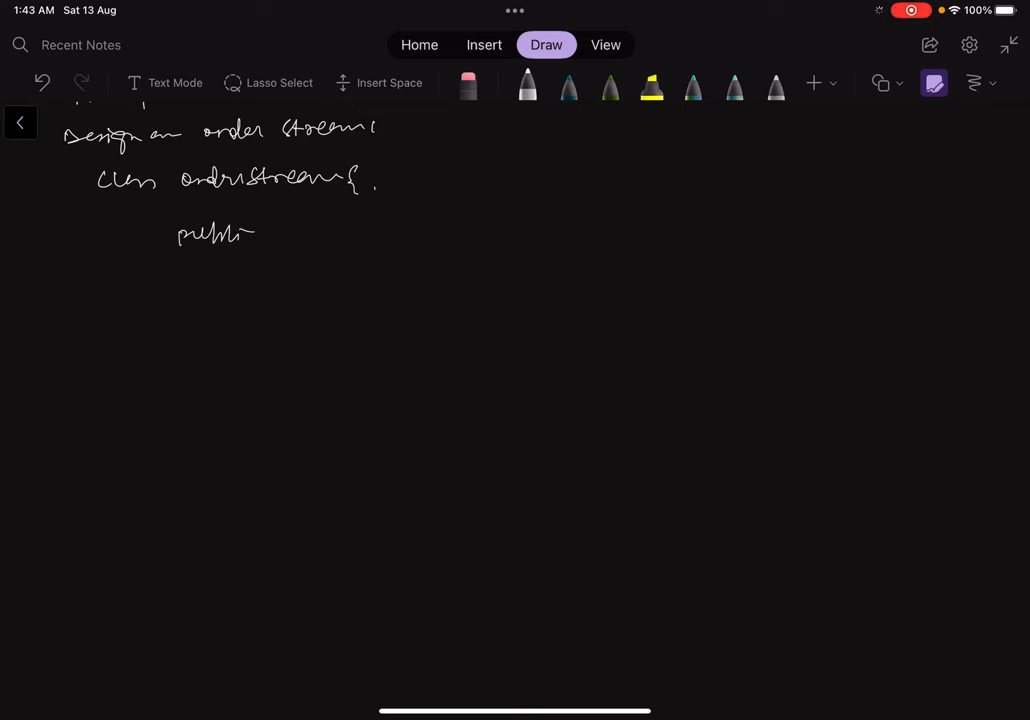
left_click_drag(285, 230, 350, 235)
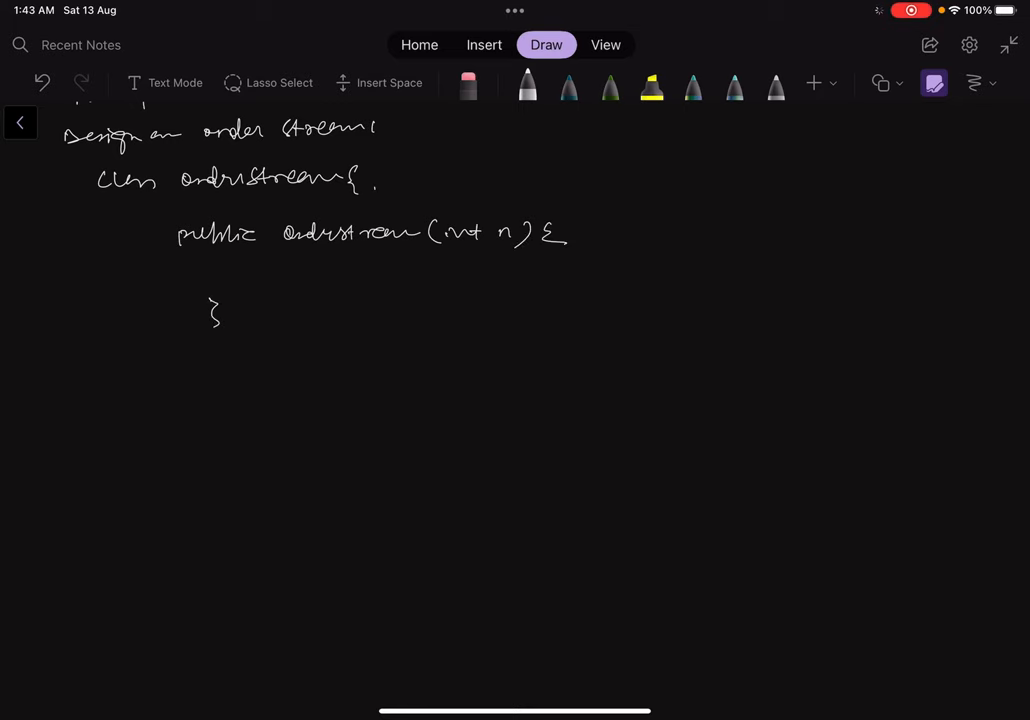
left_click_drag(105, 272, 130, 268)
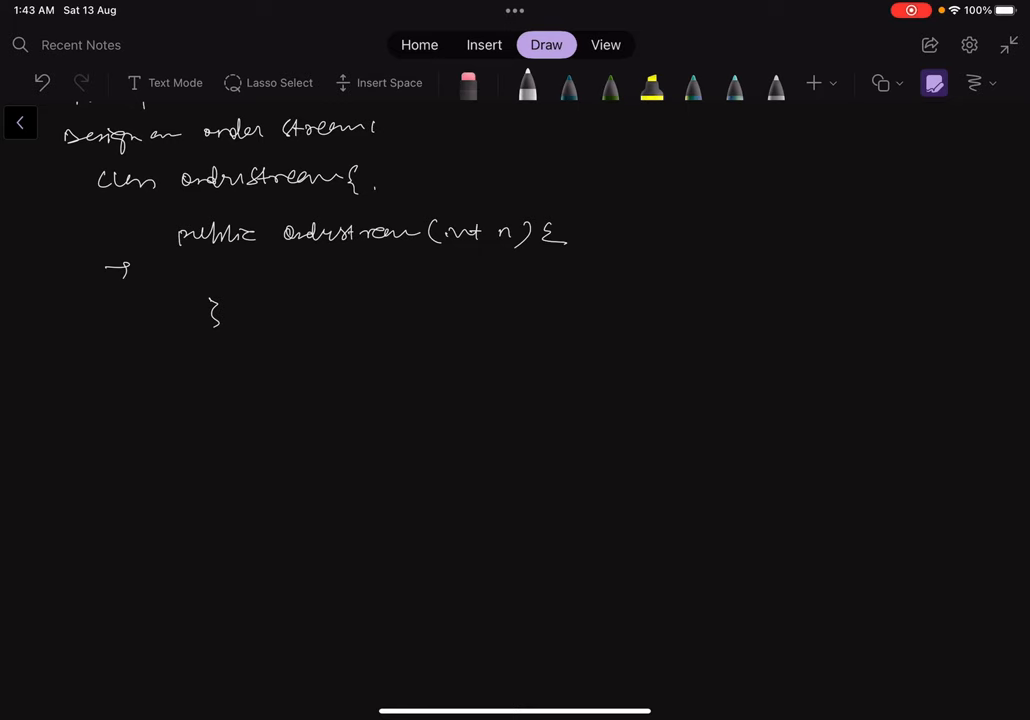
Step: Handwrite the method header List<String> insert(int key, String value) {
left_click_drag(150, 375, 190, 365)
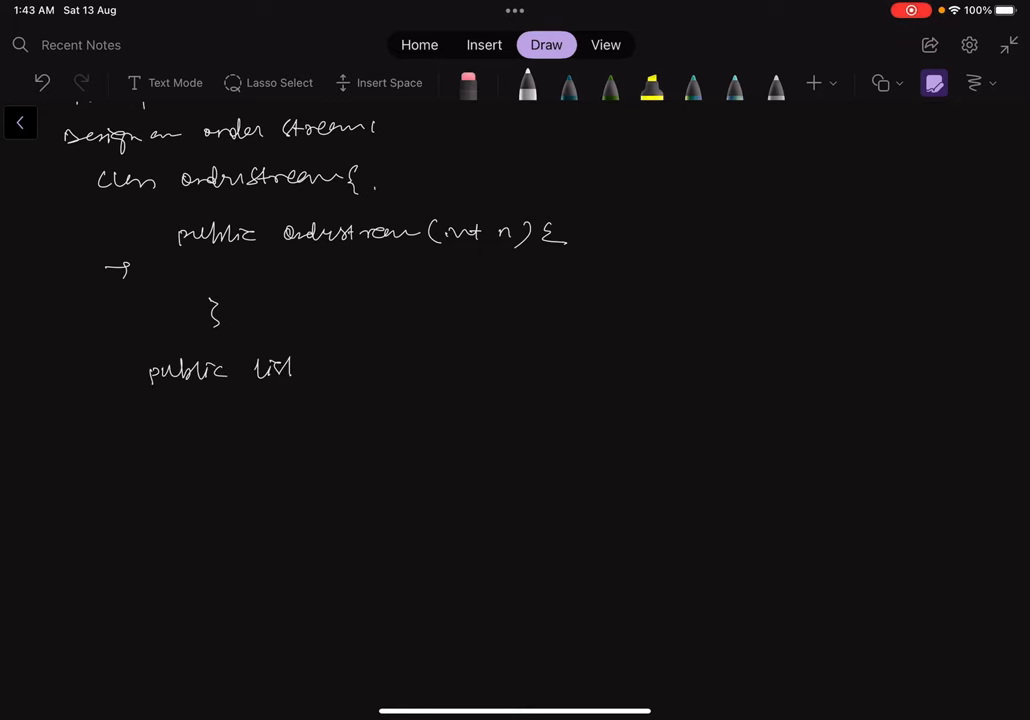
left_click_drag(290, 360, 378, 375)
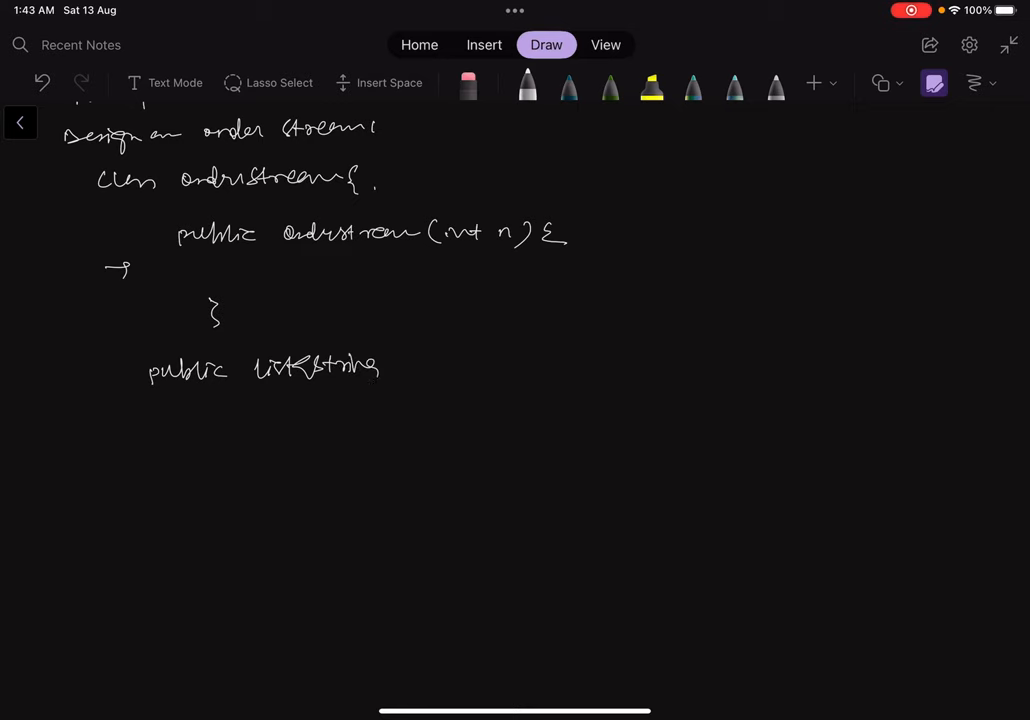
left_click_drag(420, 365, 465, 375)
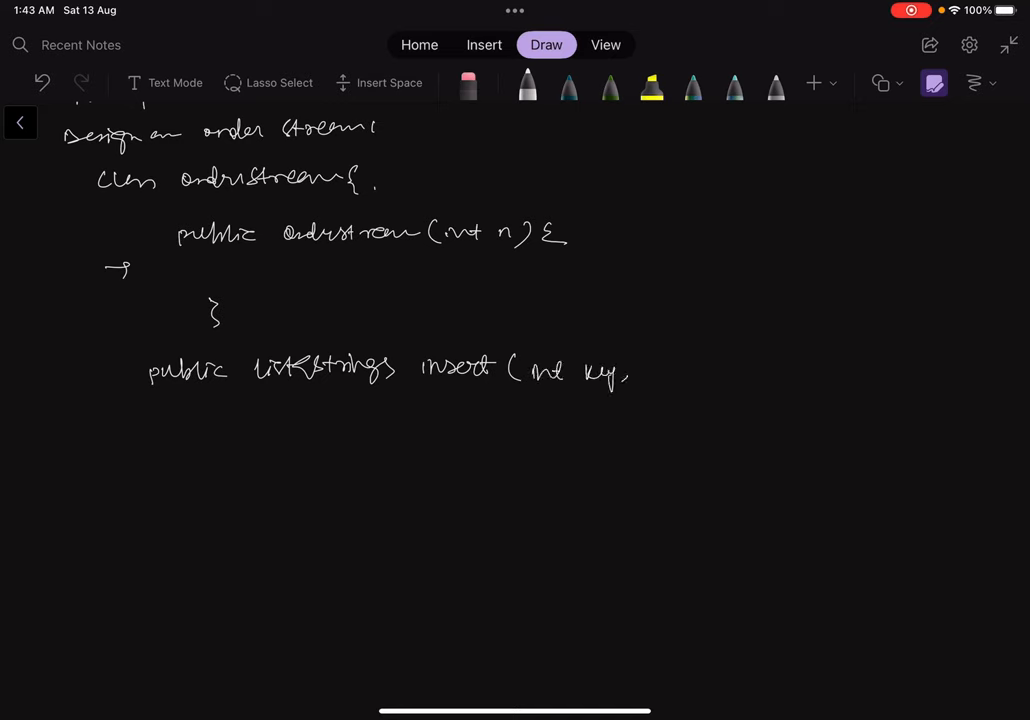
left_click_drag(645, 375, 720, 380)
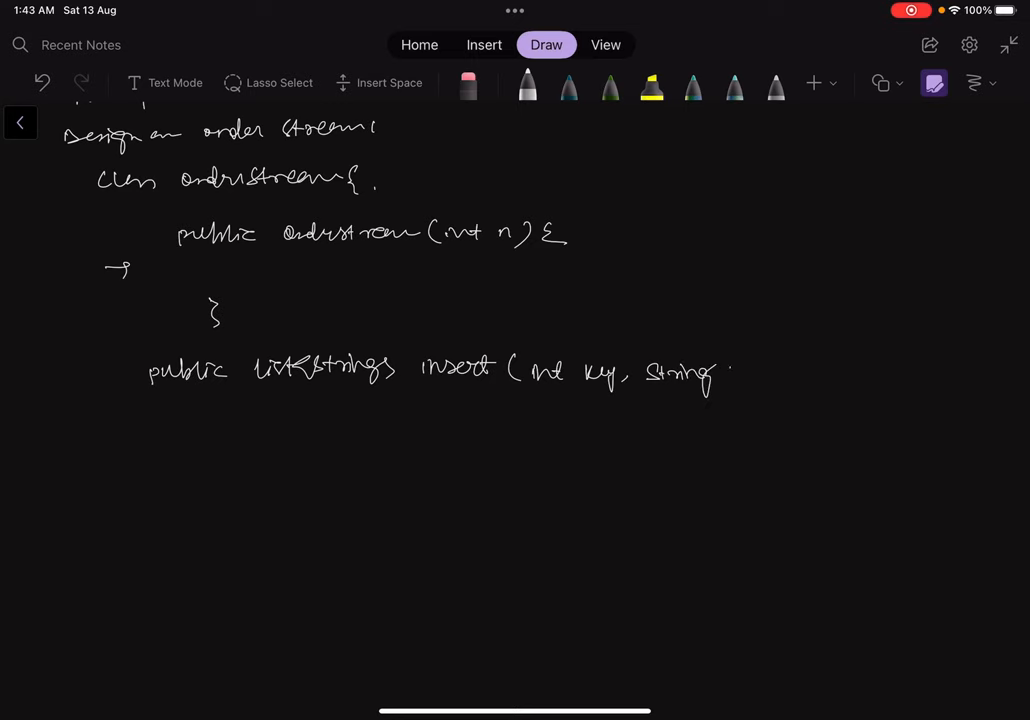
left_click_drag(730, 375, 820, 375)
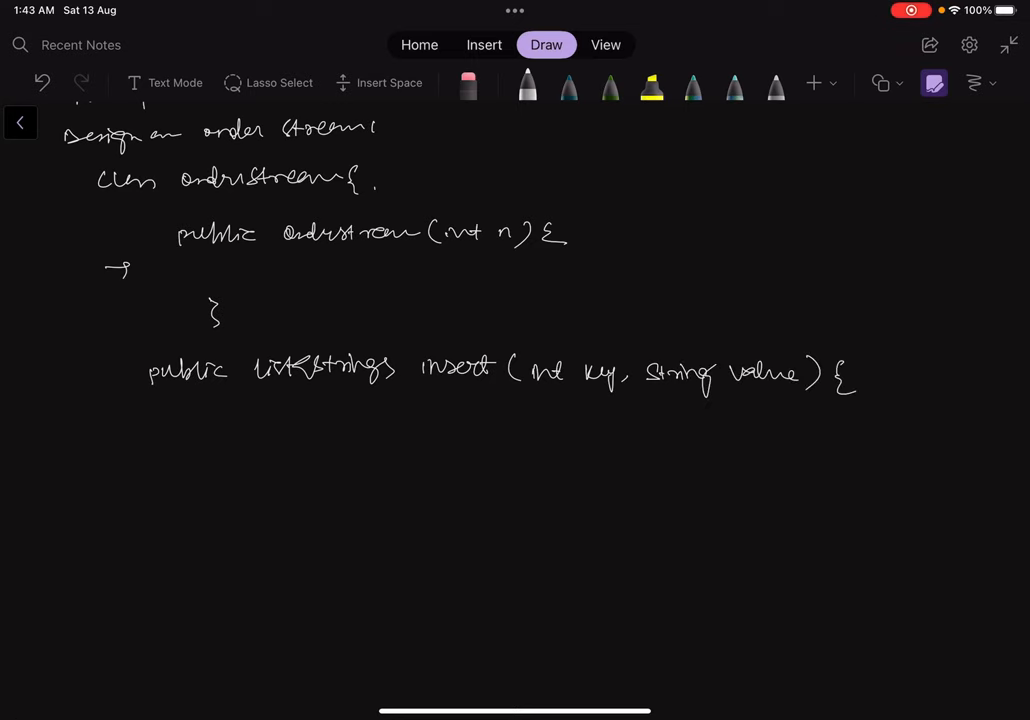
Step: Underline int n in the constructor and sketch stacked boxes with an arrow
scroll("down", 3)
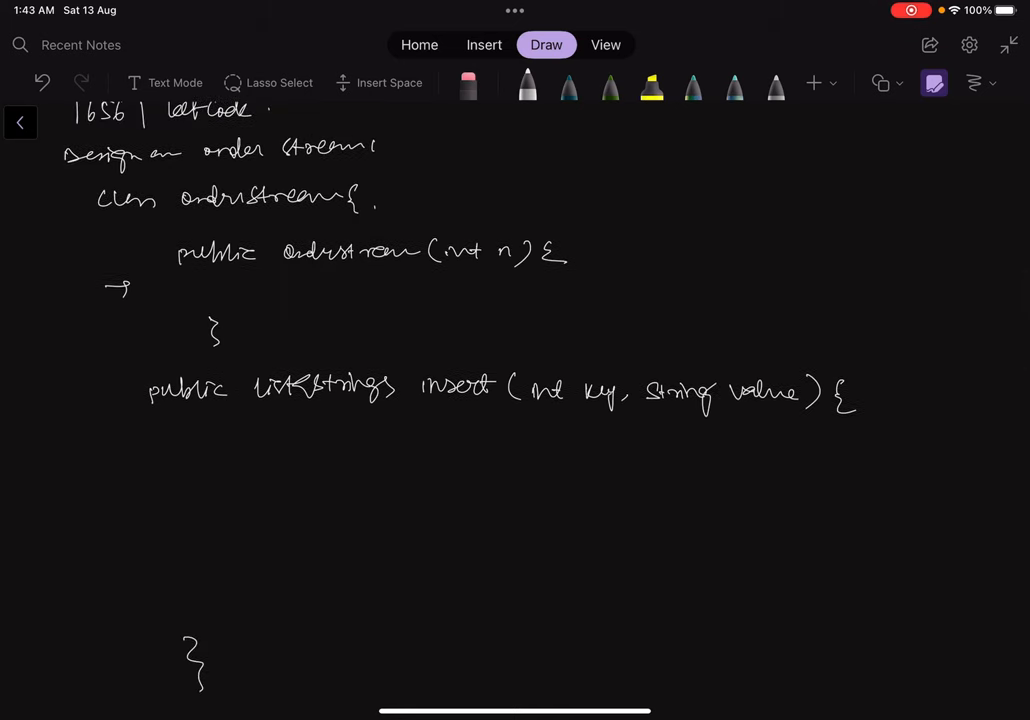
left_click_drag(455, 275, 520, 275)
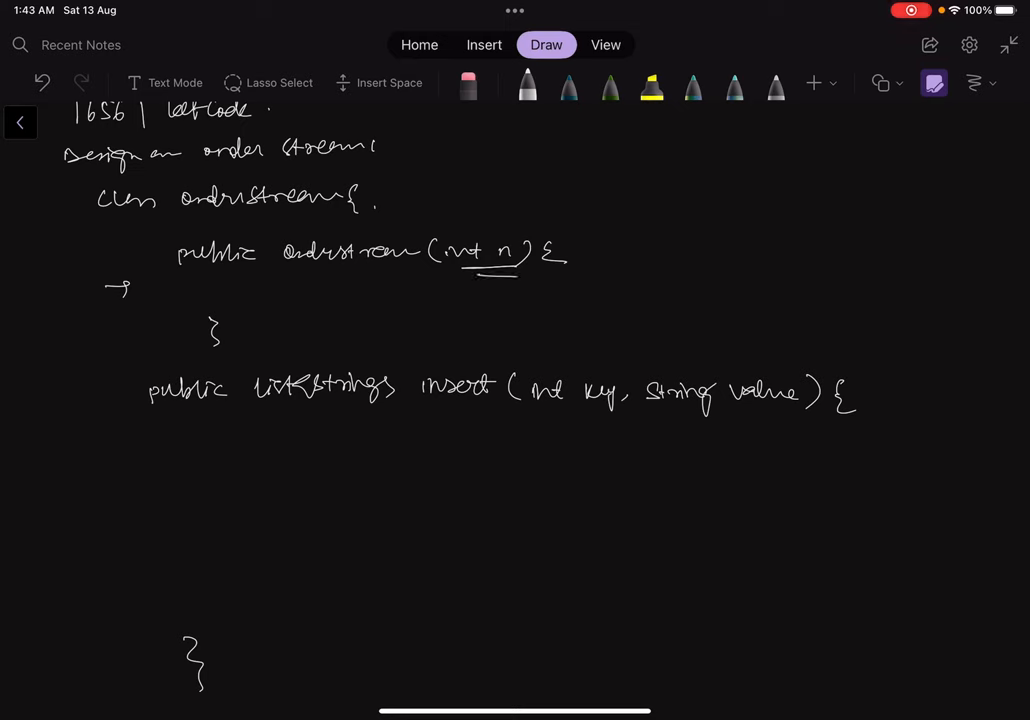
left_click_drag(495, 240, 520, 210)
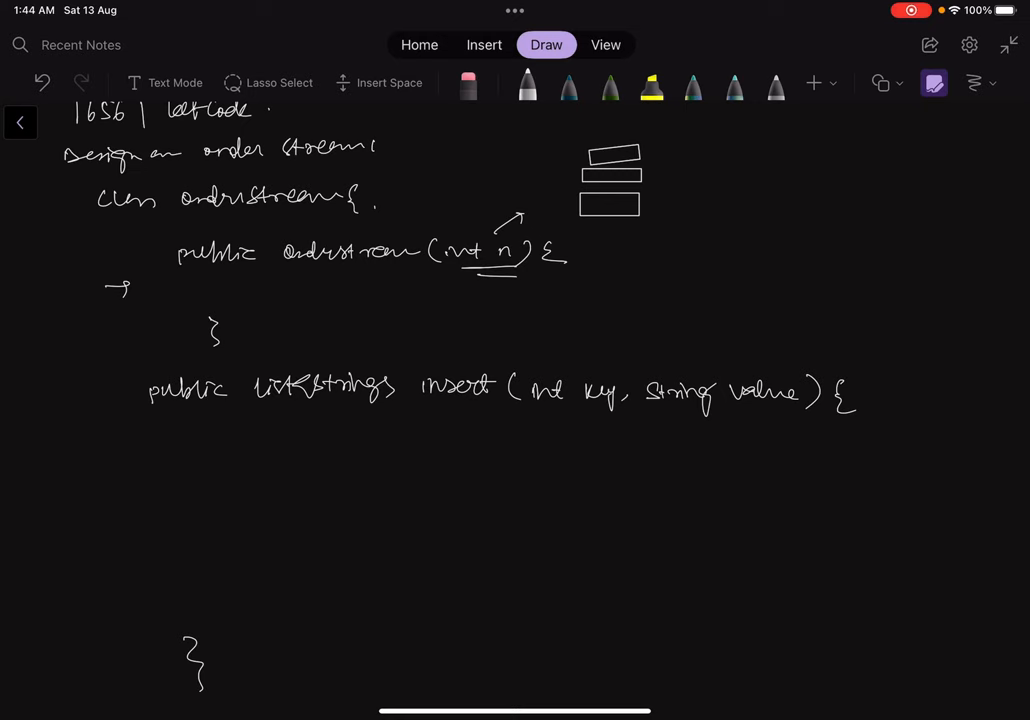
Step: Underline key and value in the insert signature and add another pen stroke
left_click_drag(560, 410, 615, 410)
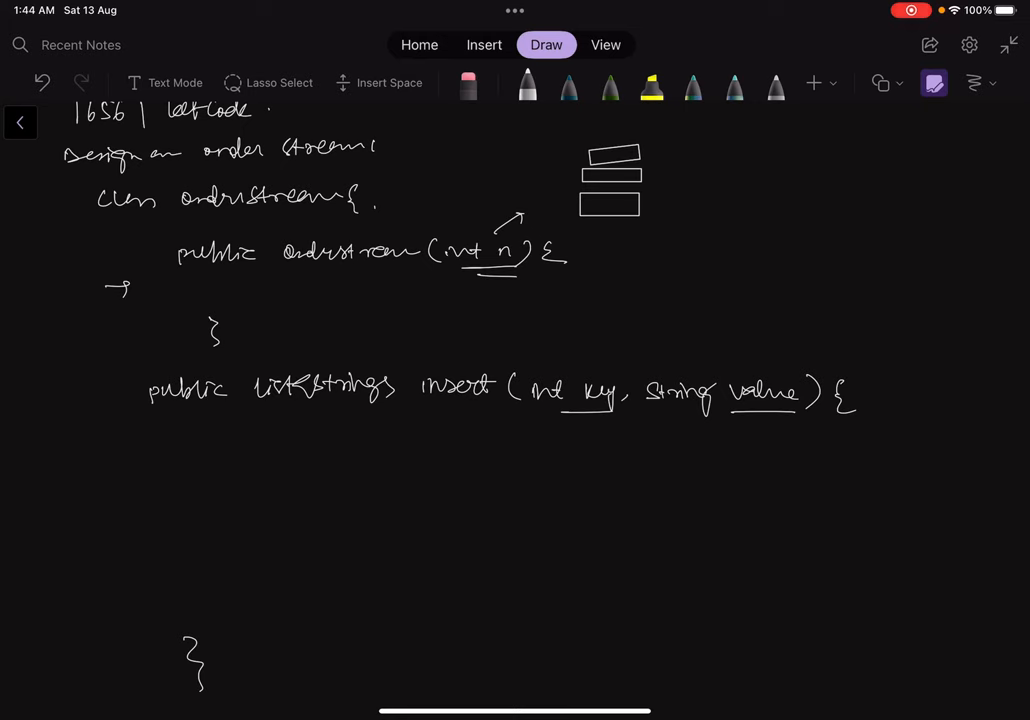
left_click_drag(280, 418, 392, 410)
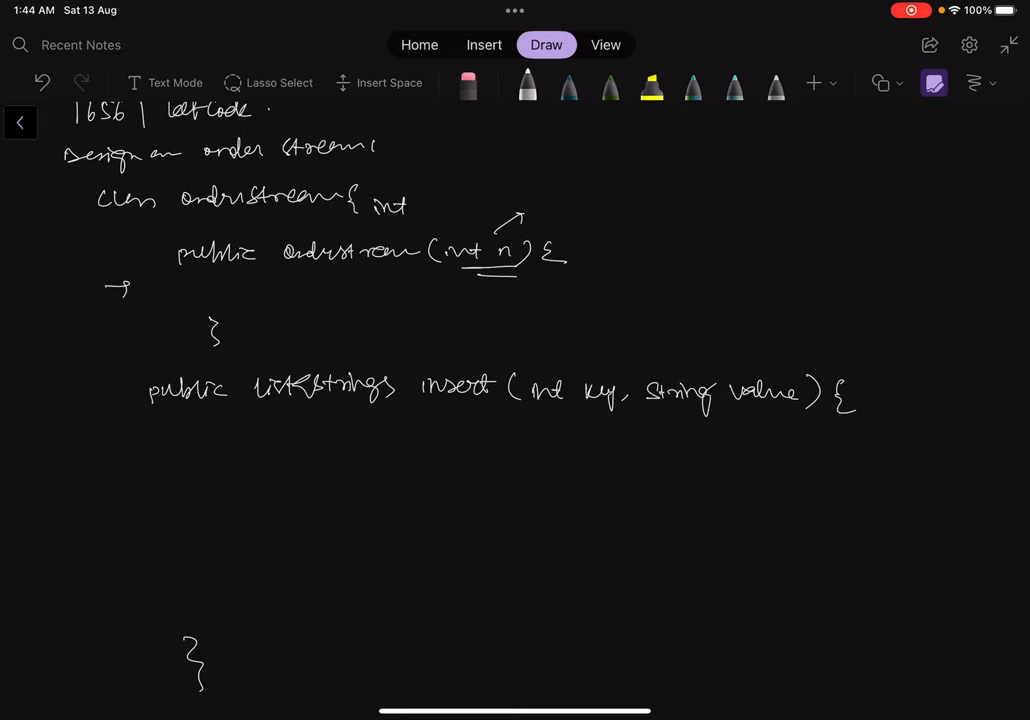
Step: Write 'int ptr = 0; String[] str;' and 'str = new String[n];', then begin the top-right array box
left_click_drag(420, 205, 520, 205)
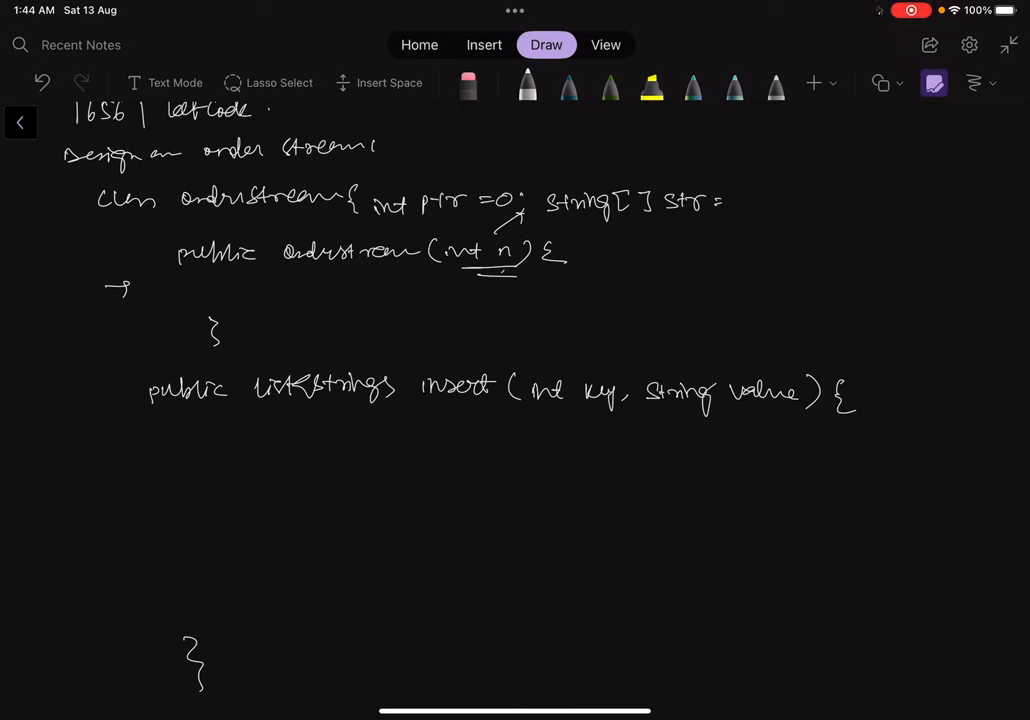
left_click_drag(490, 245, 505, 268)
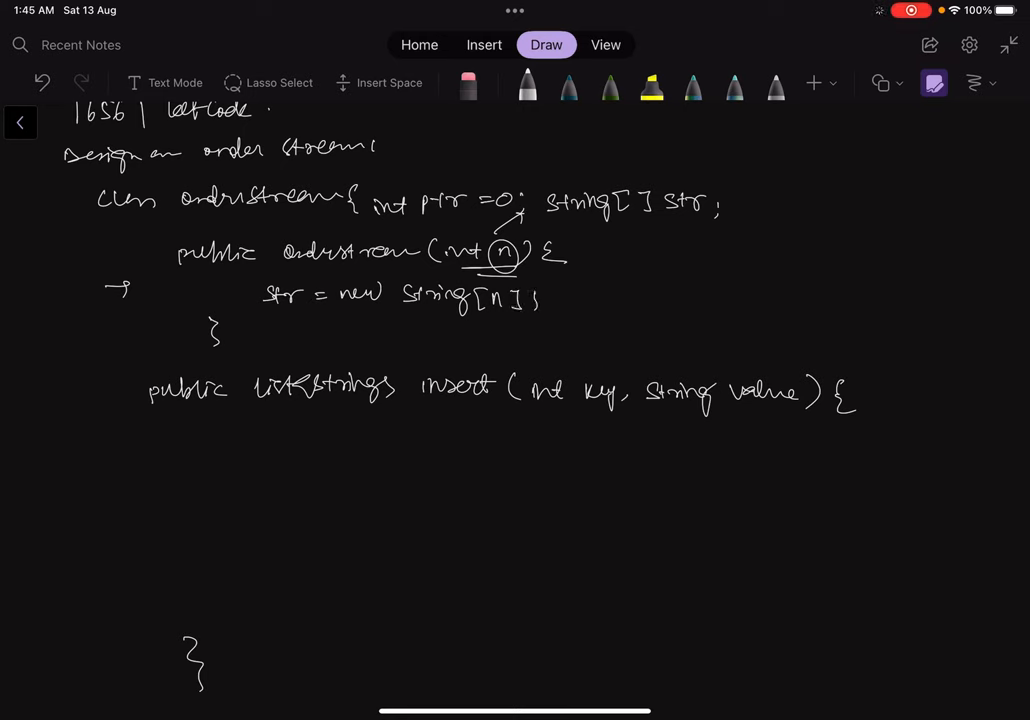
left_click_drag(420, 315, 515, 313)
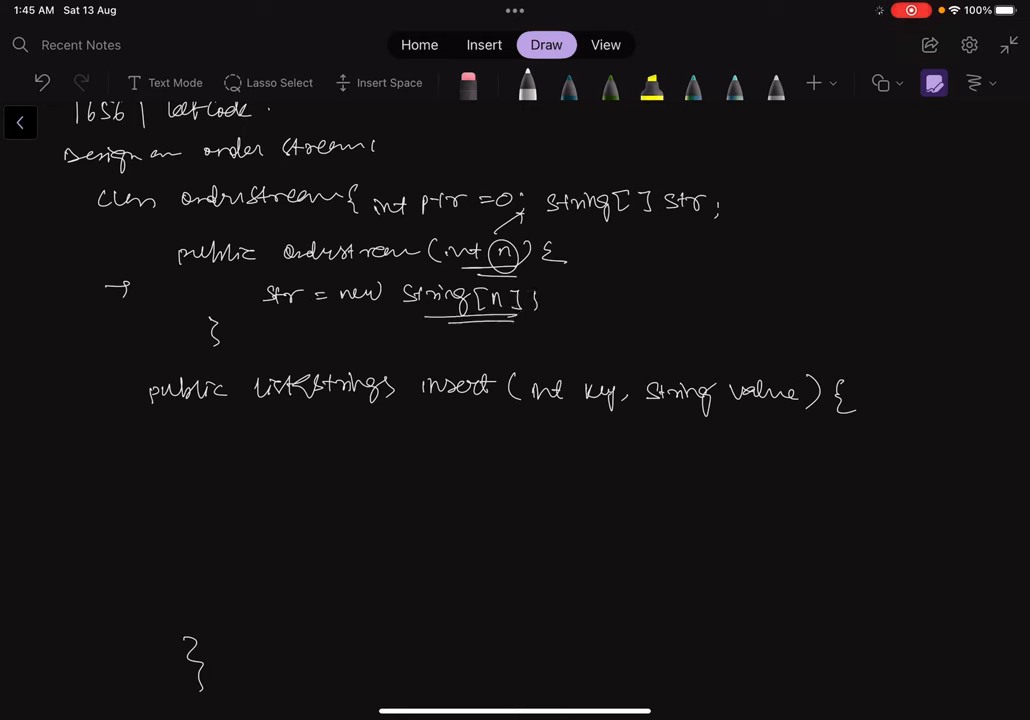
left_click_drag(772, 162, 954, 160)
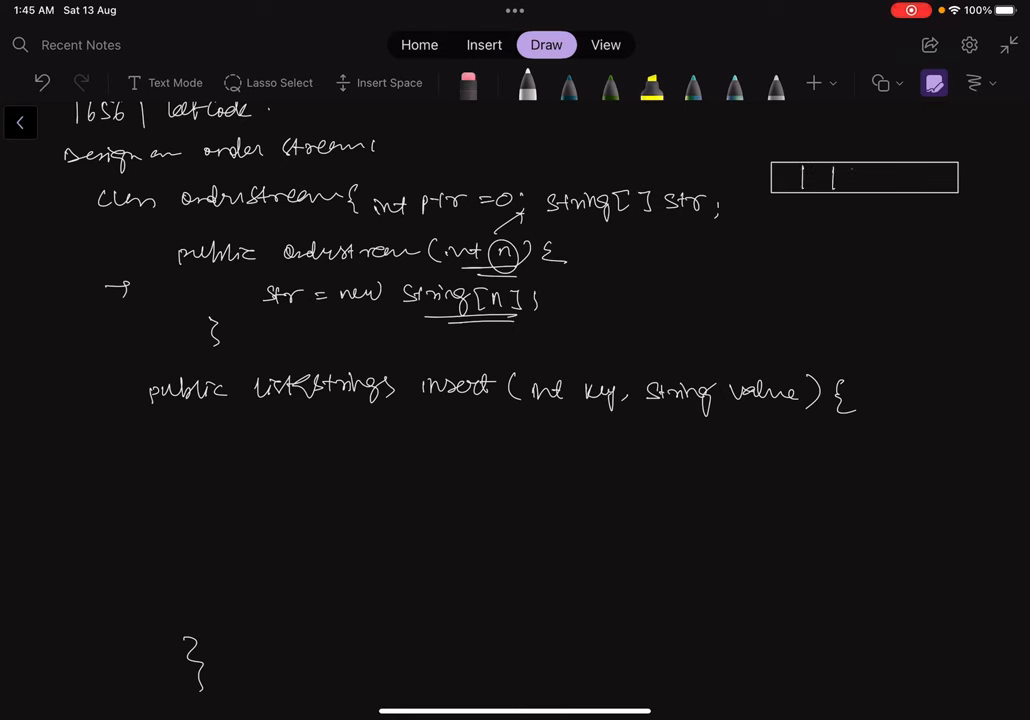
Step: Divide the array box into cells, label ptr, and circle the label beneath the diagram
left_click_drag(850, 178, 925, 178)
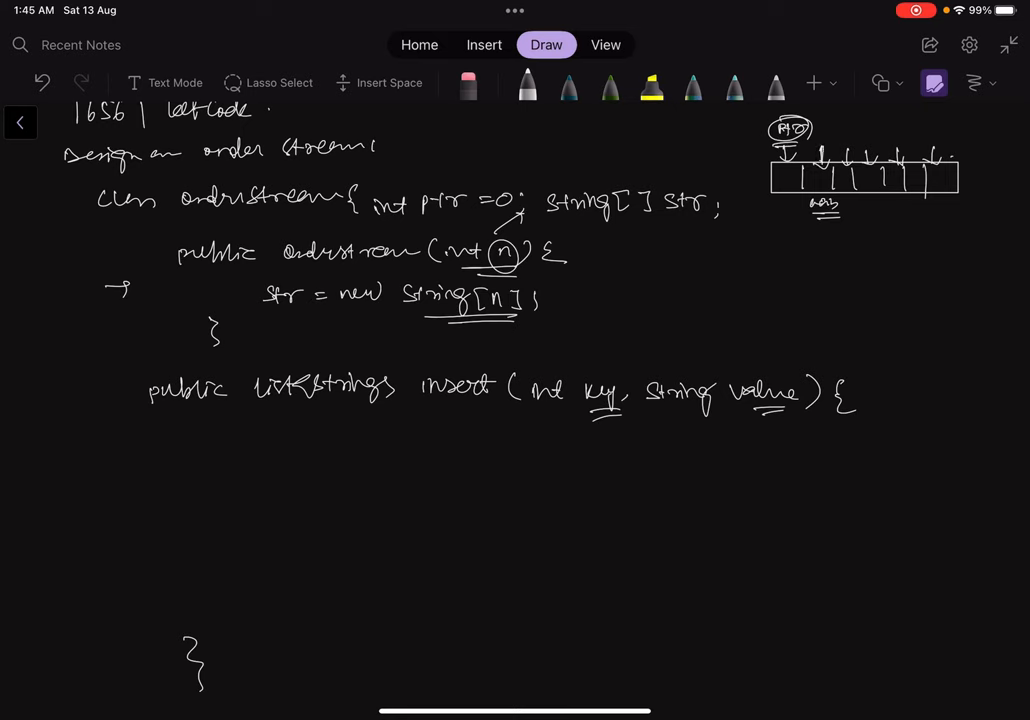
left_click_drag(805, 207, 845, 207)
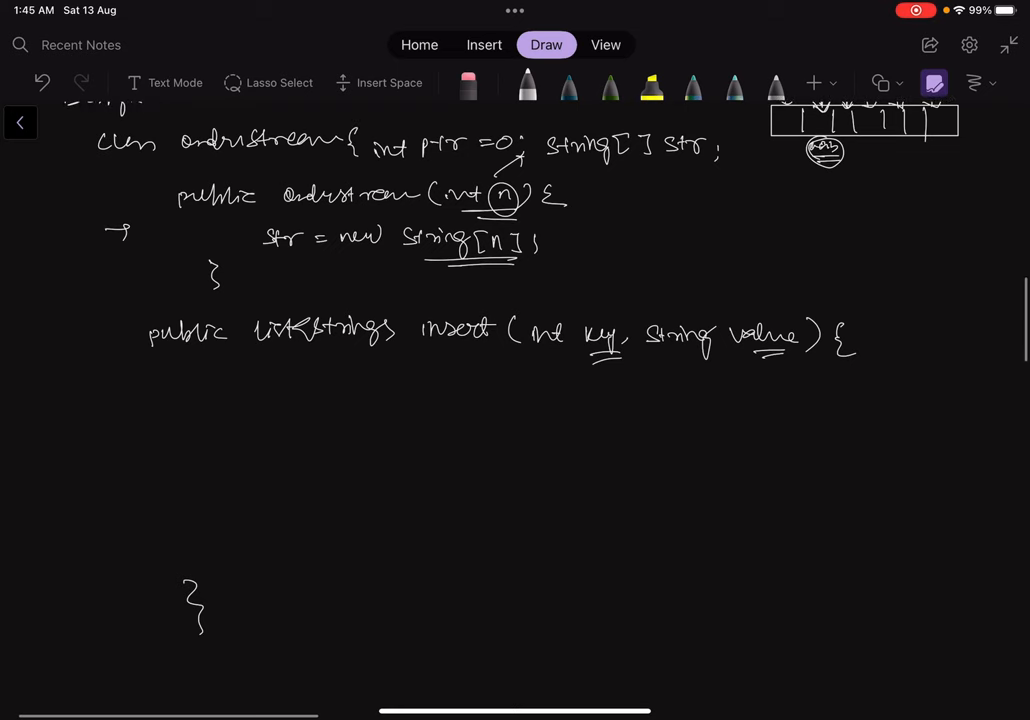
Step: Write 'List<String> list = new ArrayList<>();' inside insert and start the next str line
scroll("up", 3)
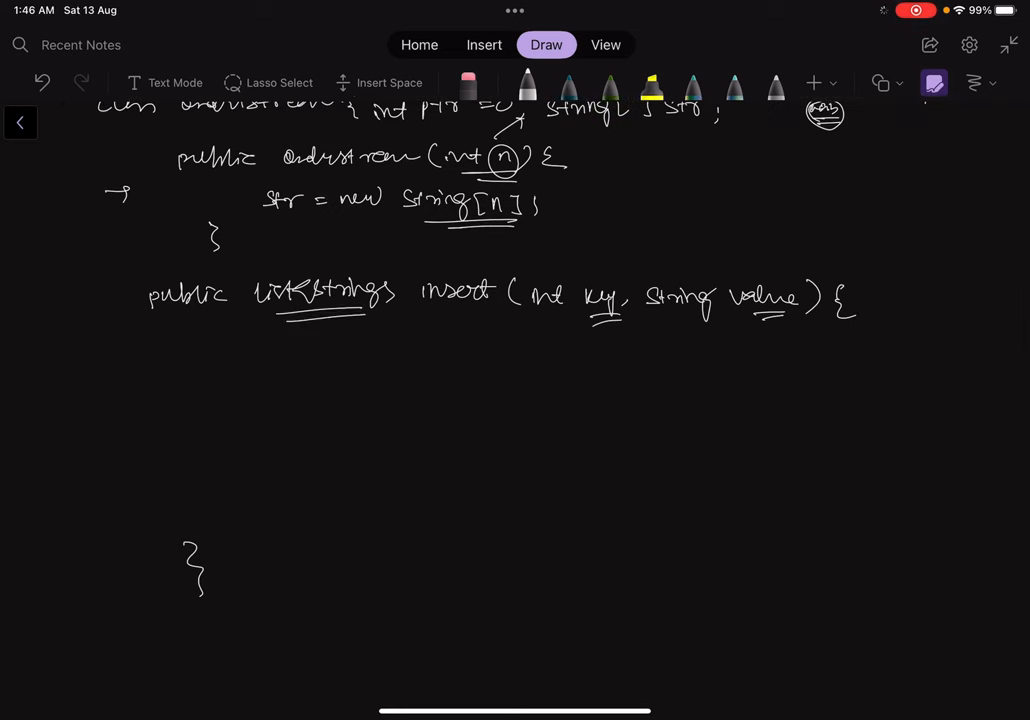
left_click_drag(265, 345, 285, 355)
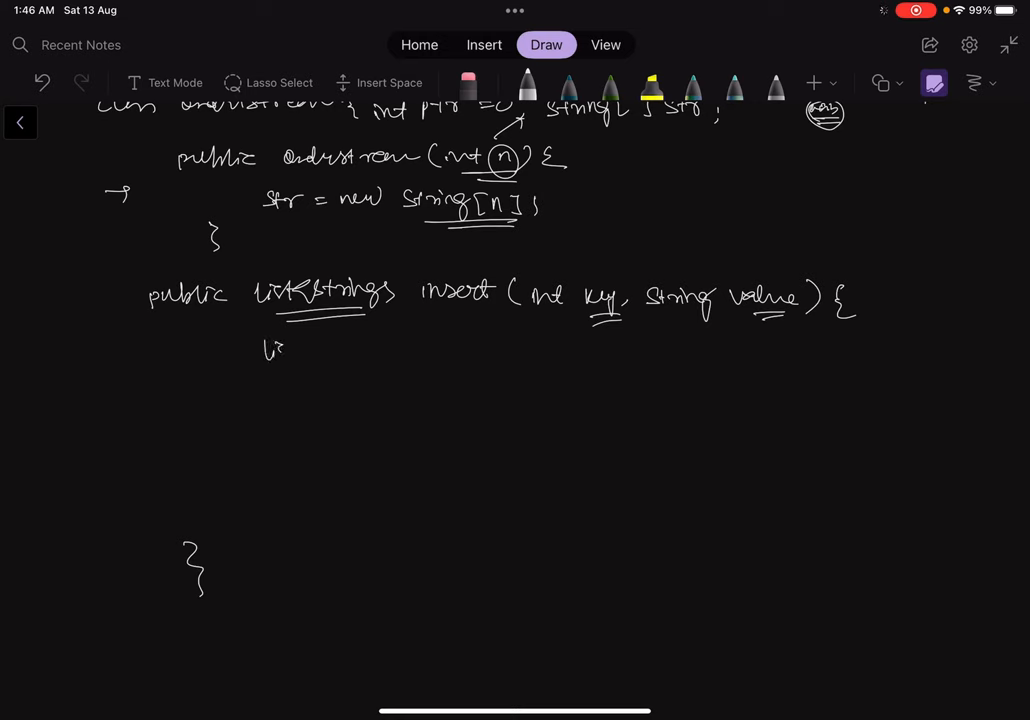
left_click_drag(270, 350, 360, 350)
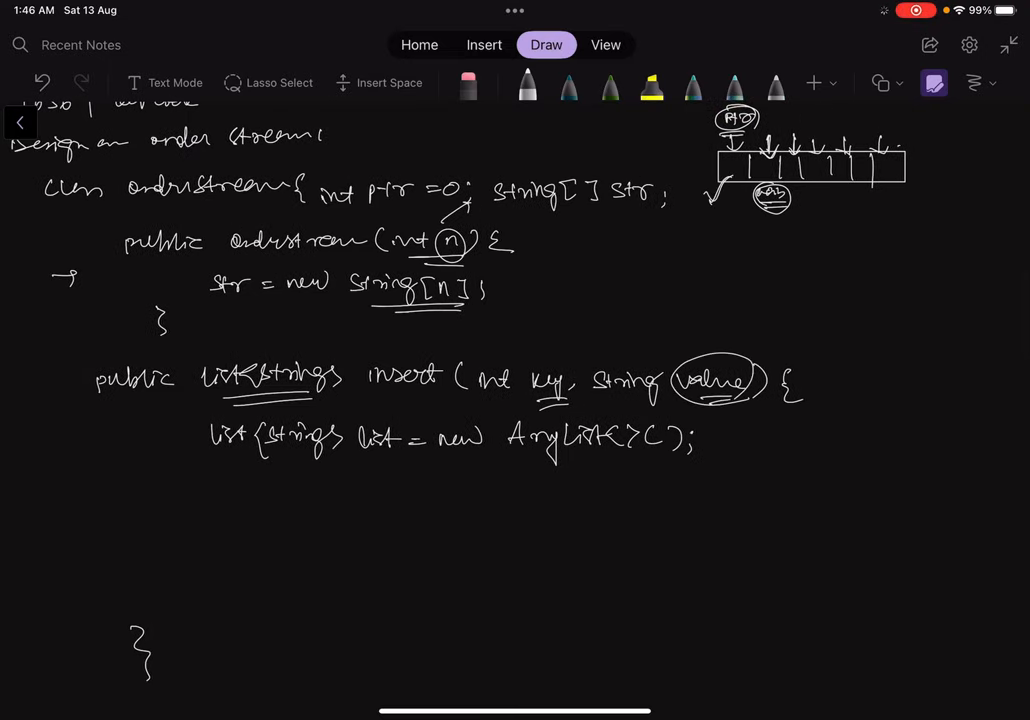
left_click_drag(680, 175, 718, 172)
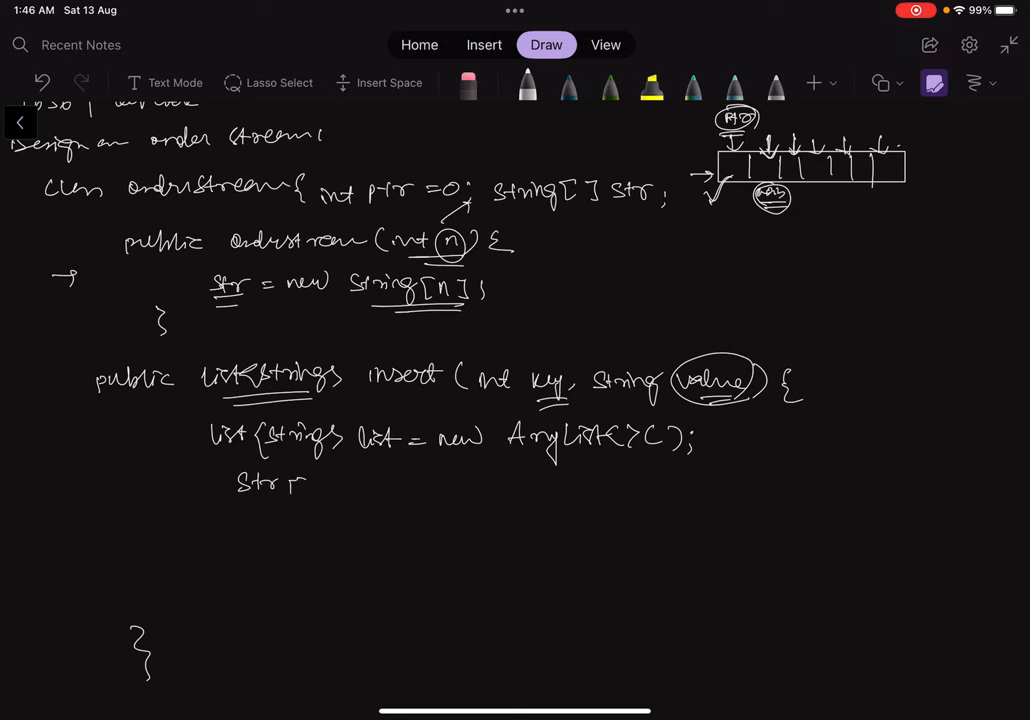
Step: Write 'str[key-1] = value;', note 1-1 under the first cell, and mark str and value
left_click_drag(290, 490, 350, 490)
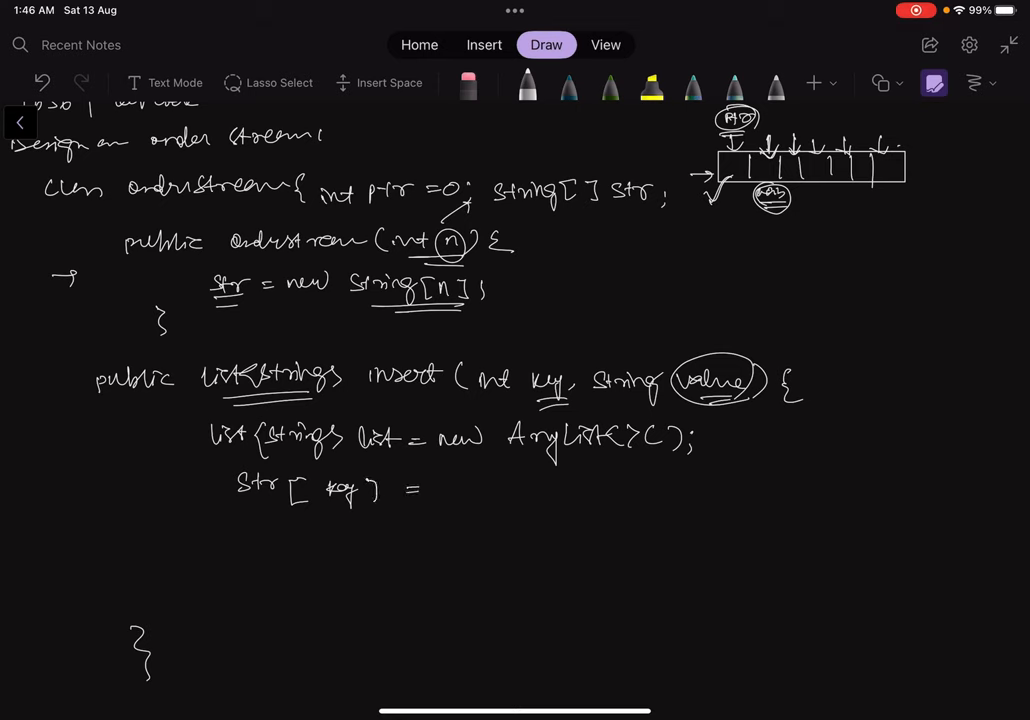
left_click_drag(440, 488, 530, 488)
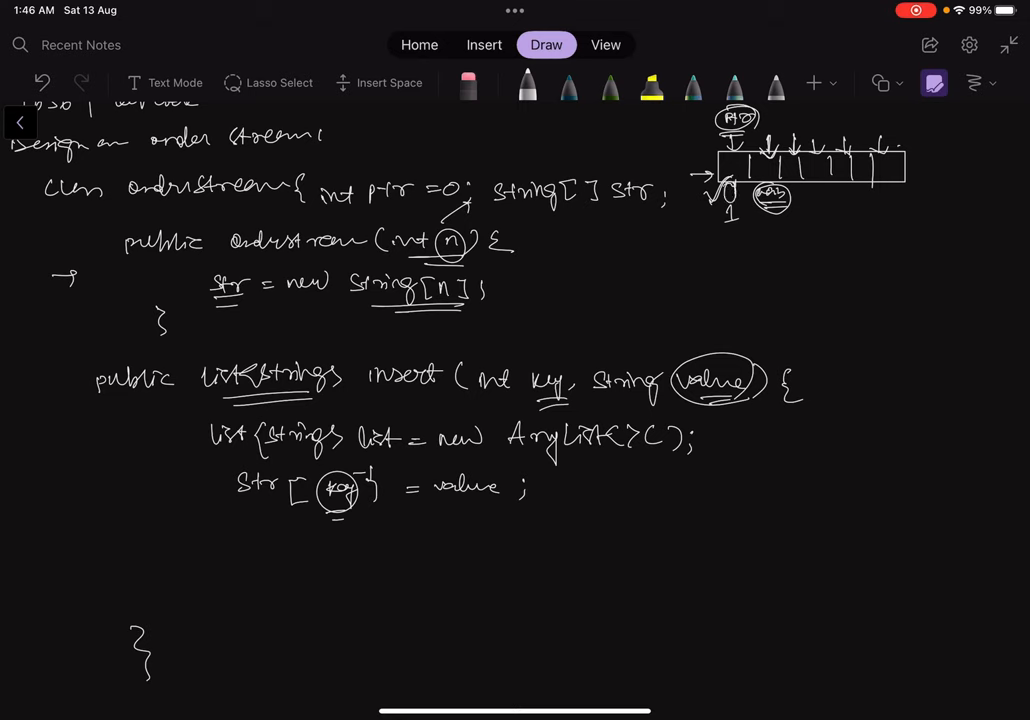
left_click(730, 218)
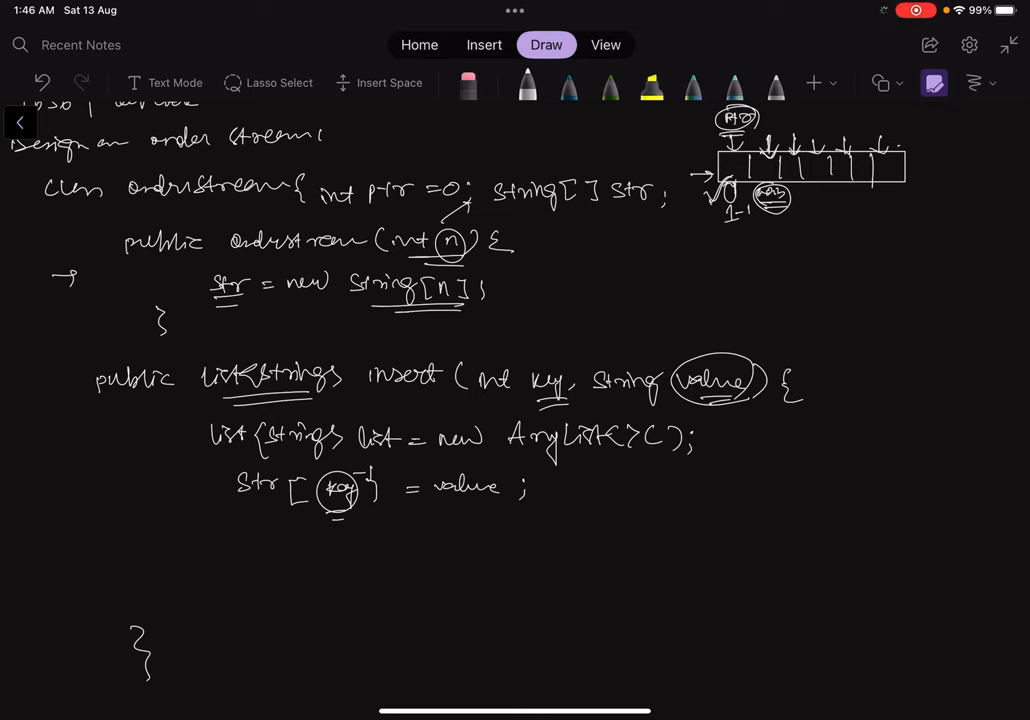
left_click_drag(318, 515, 368, 508)
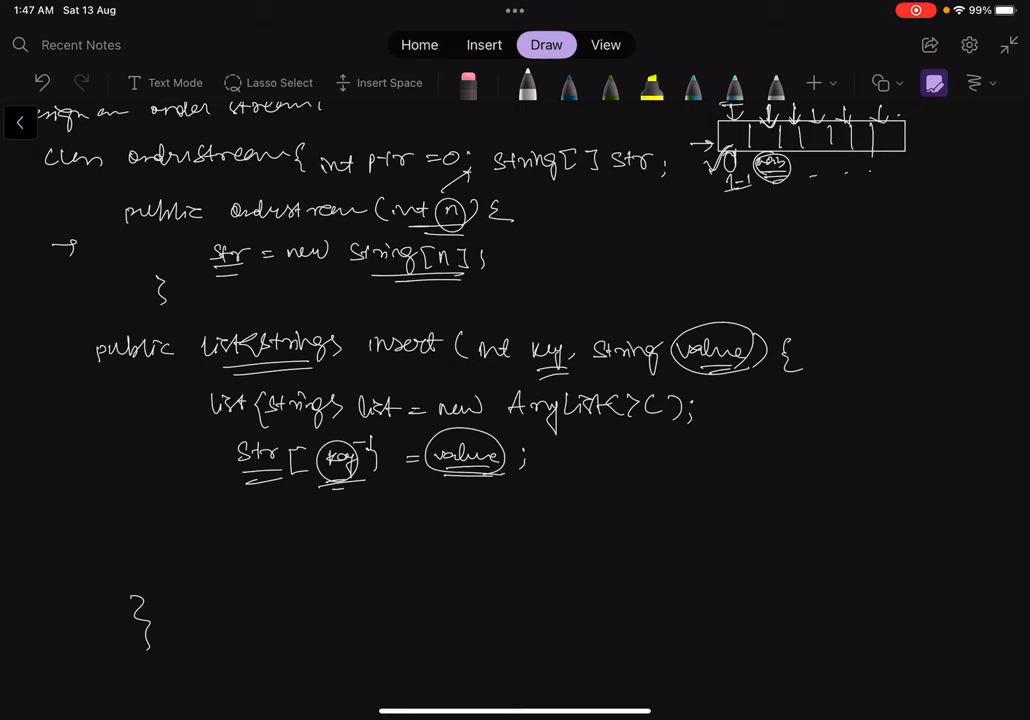
Step: Handwrite 'while (ptr != str.length && str[ptr] != null)' under the assignment
left_click_drag(265, 505, 280, 512)
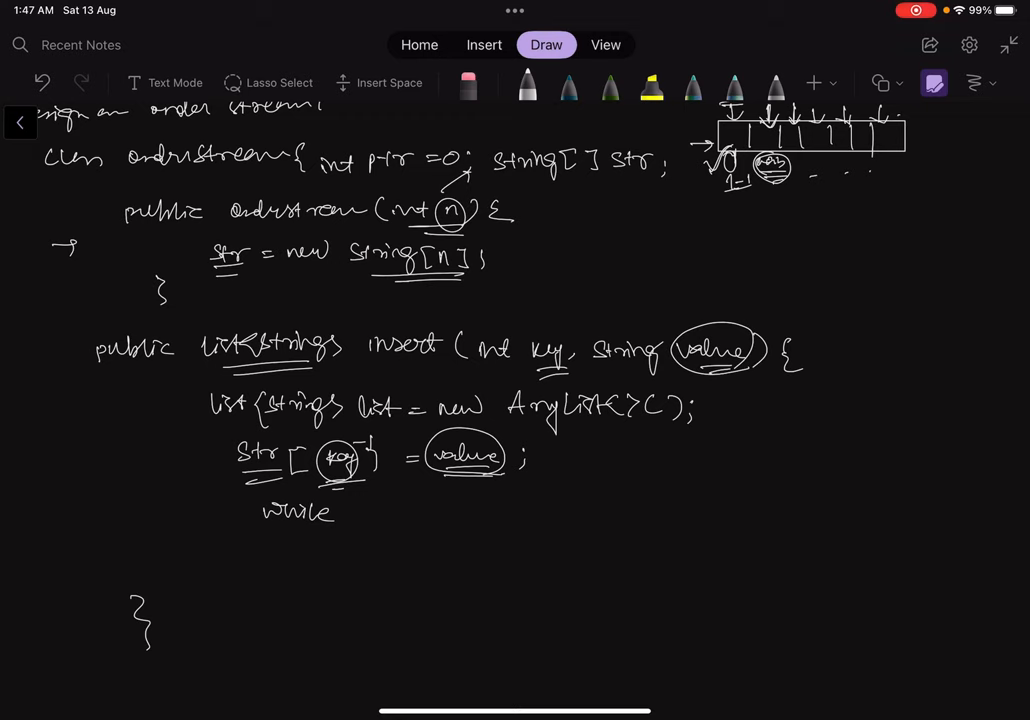
type("(P")
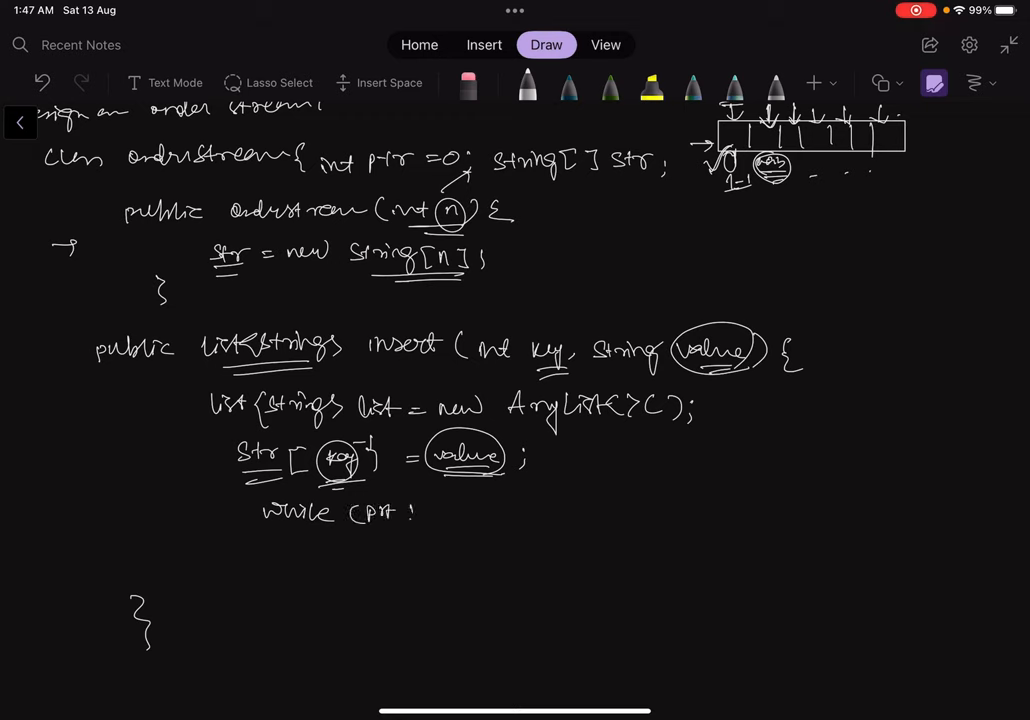
left_click_drag(425, 513, 435, 513)
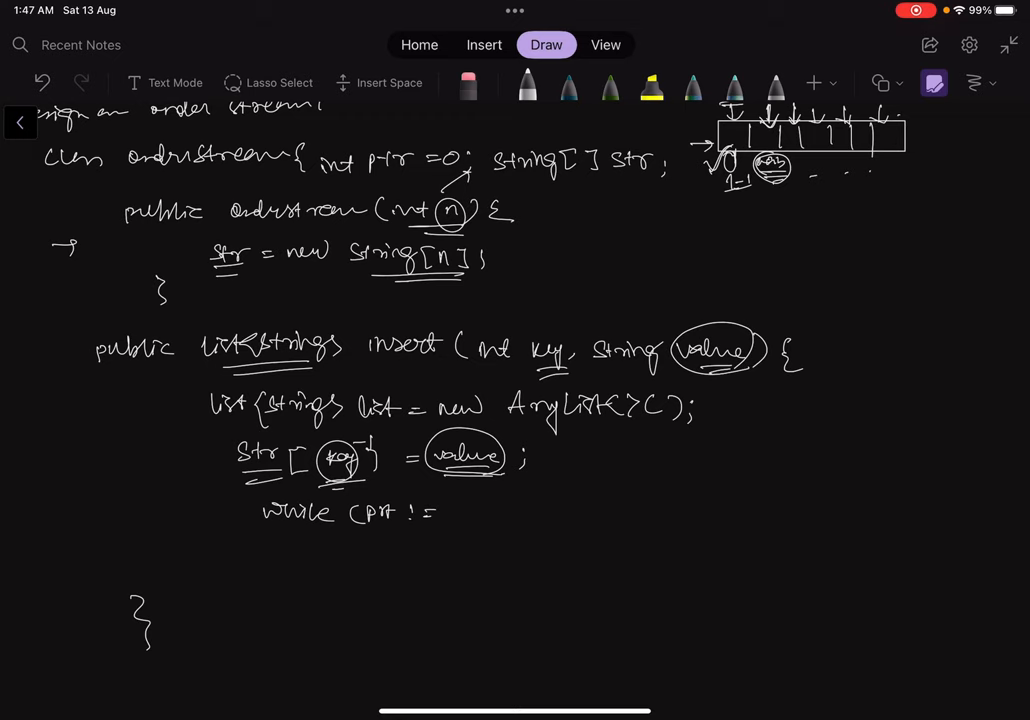
left_click_drag(455, 510, 520, 510)
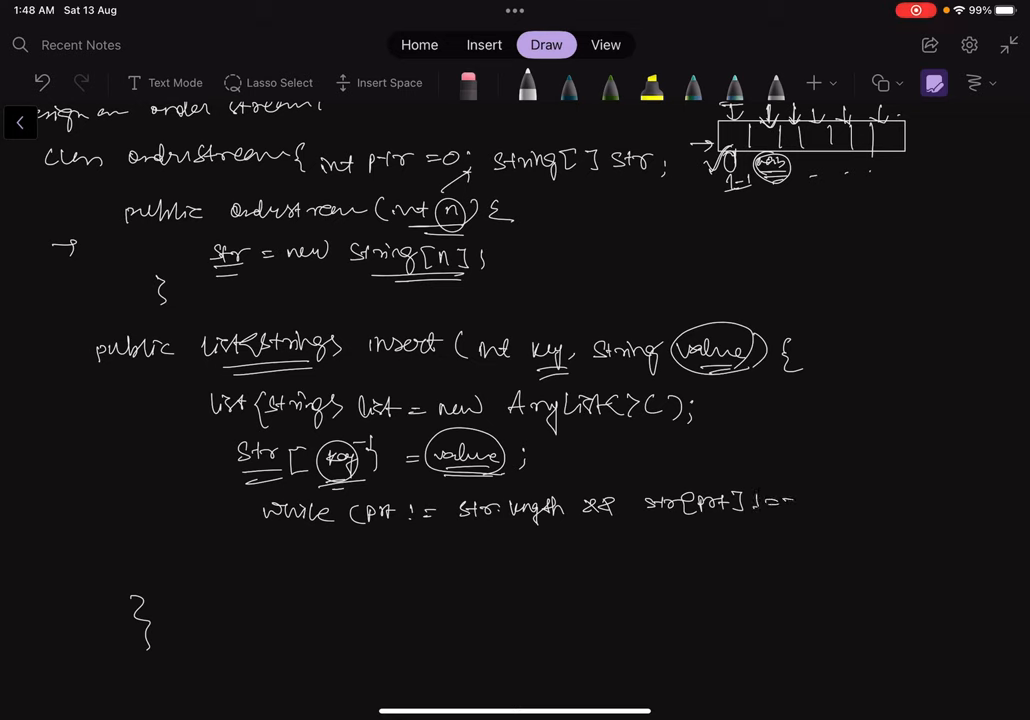
left_click_drag(790, 500, 850, 510)
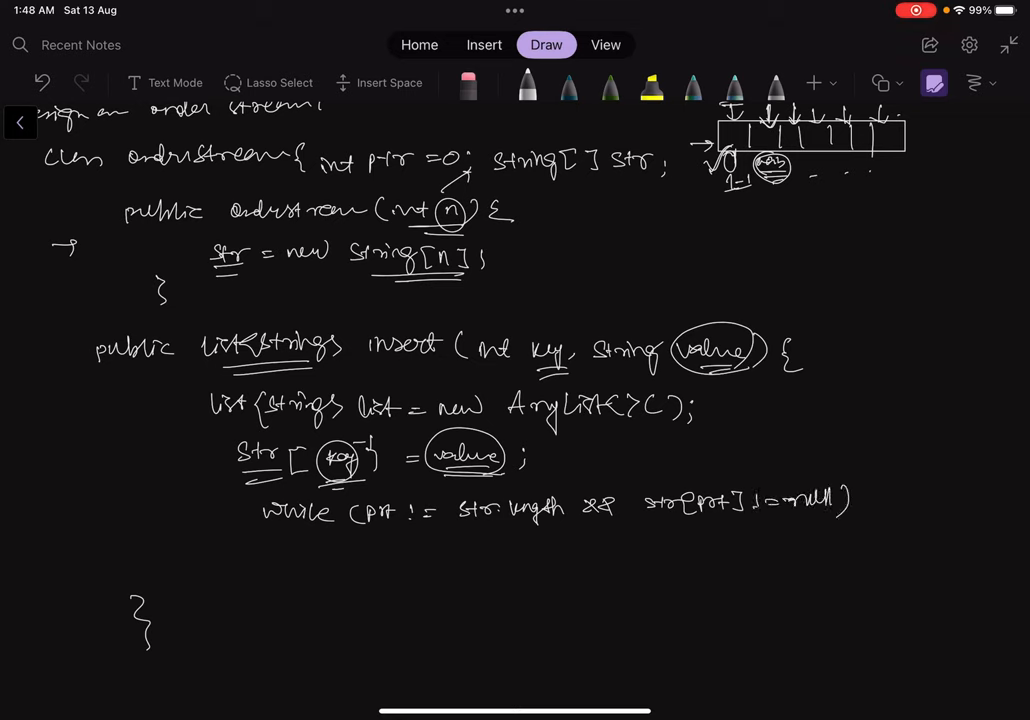